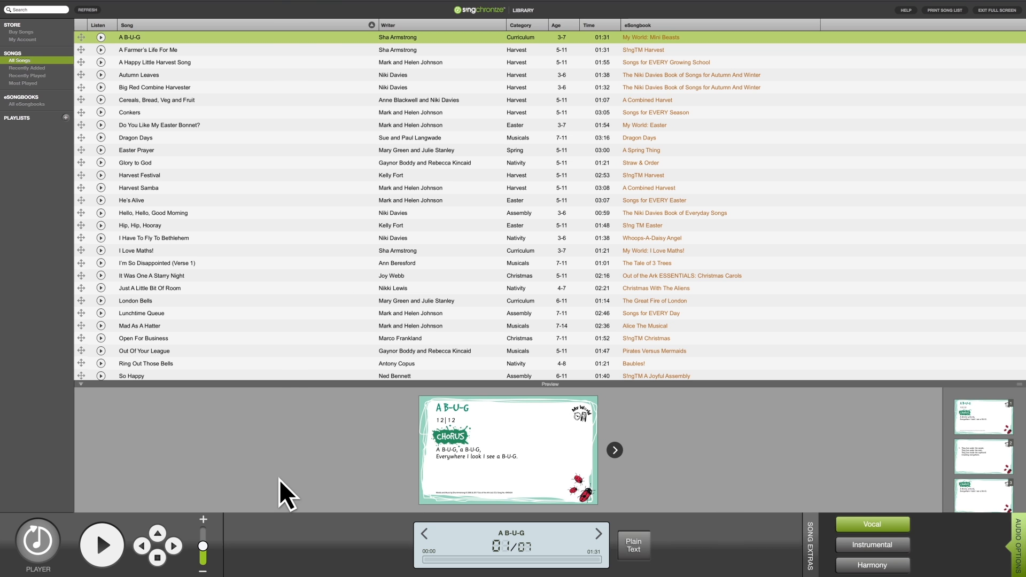
Sort the song library by age range, then duration, then back to title order
scroll(down, 3)
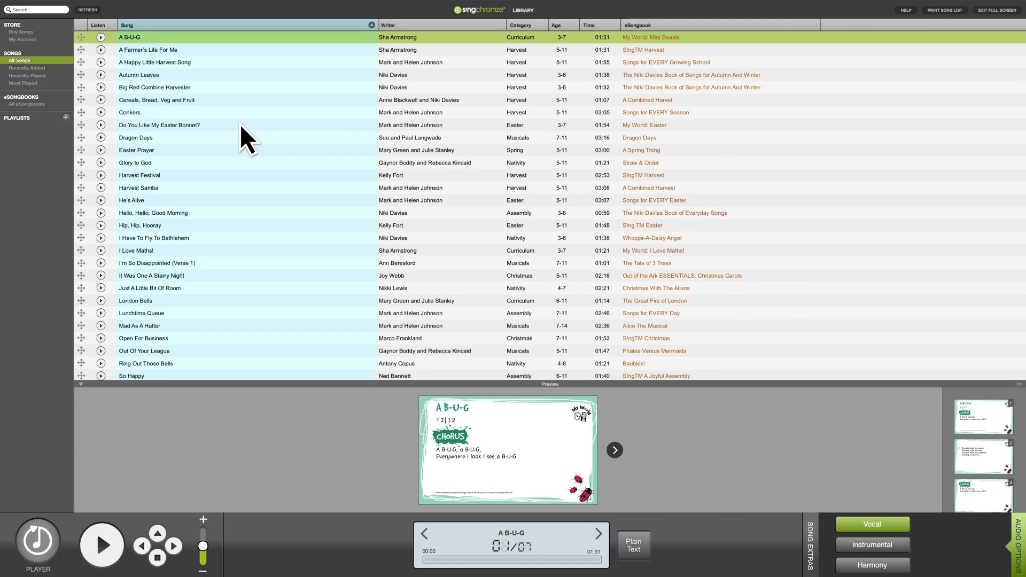
mouse_move(471, 134)
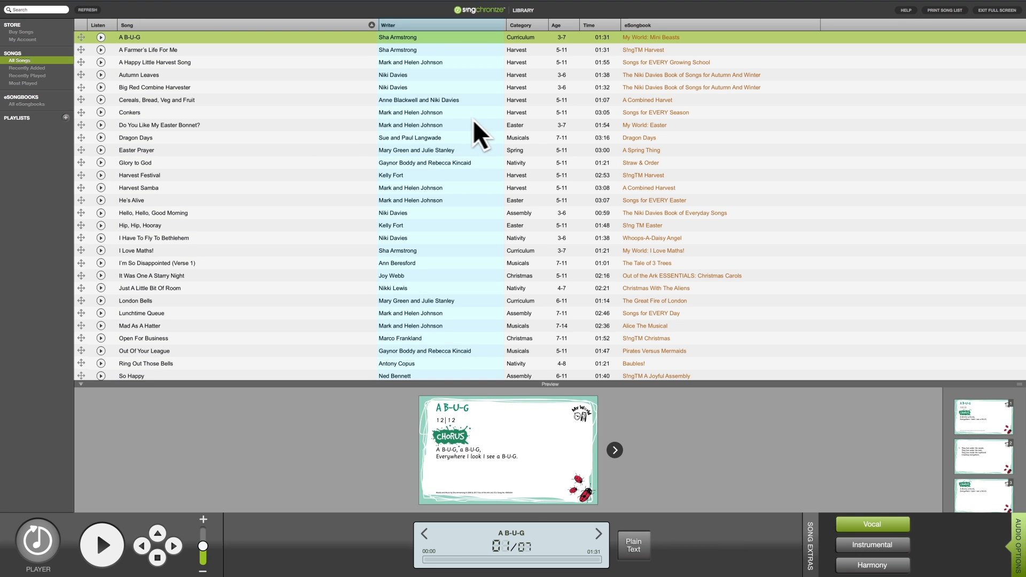
mouse_move(616, 135)
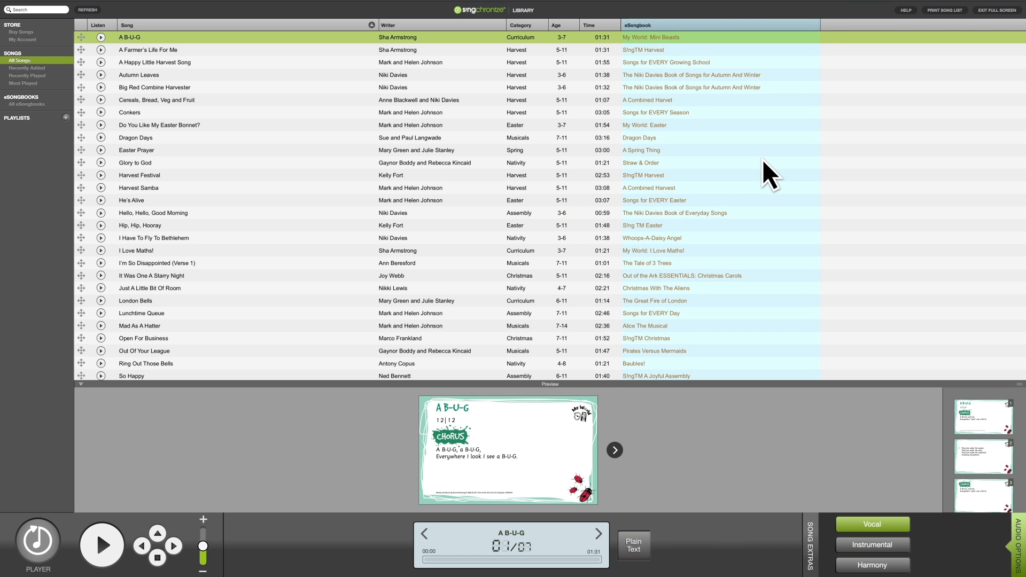
mouse_move(956, 329)
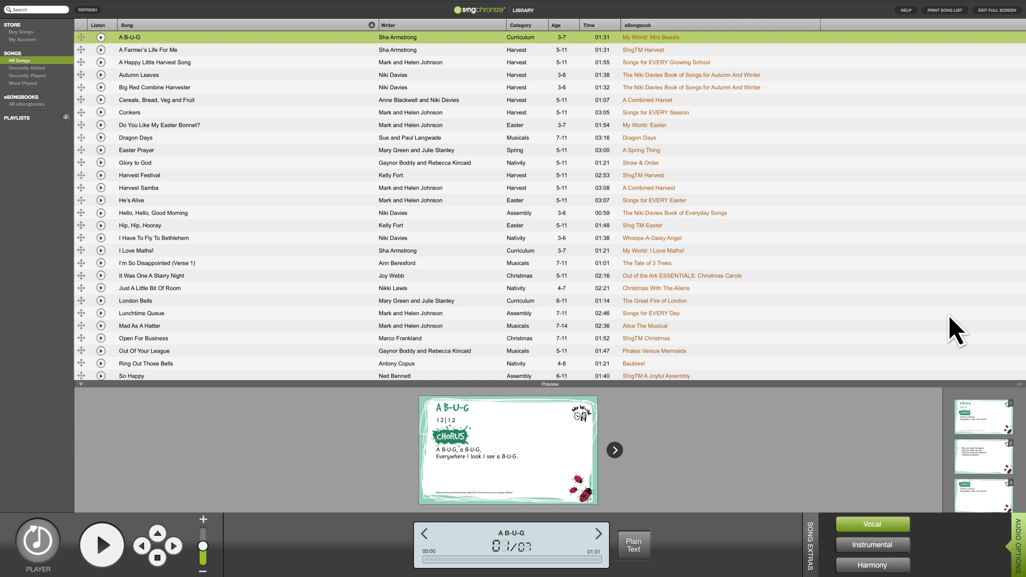
mouse_move(623, 80)
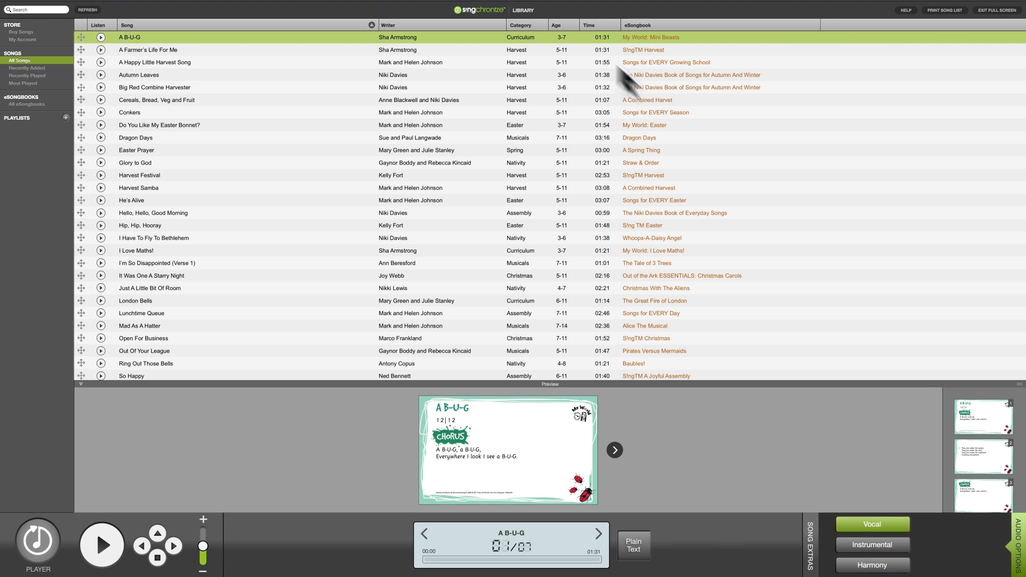
click(562, 24)
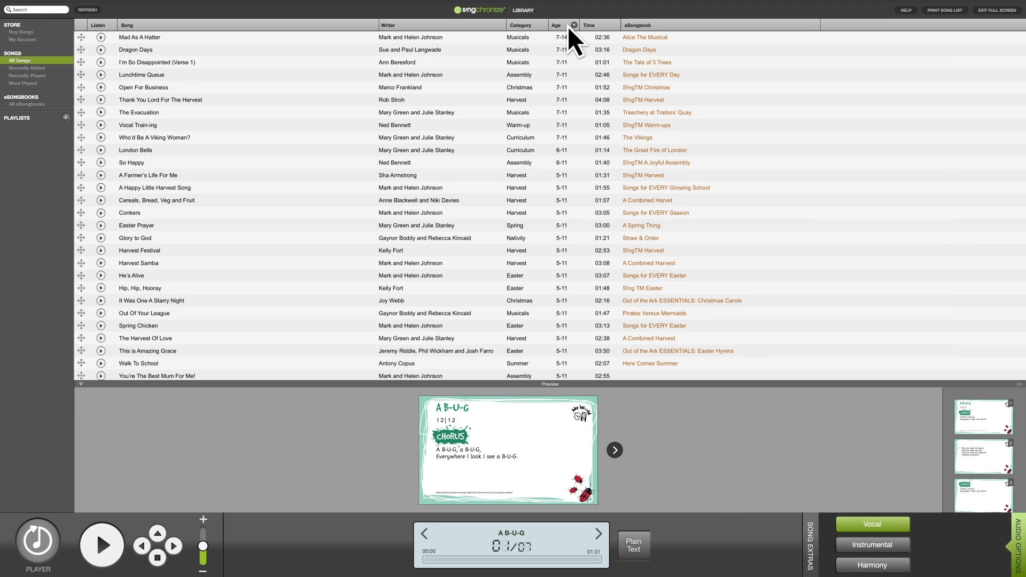
click(588, 24)
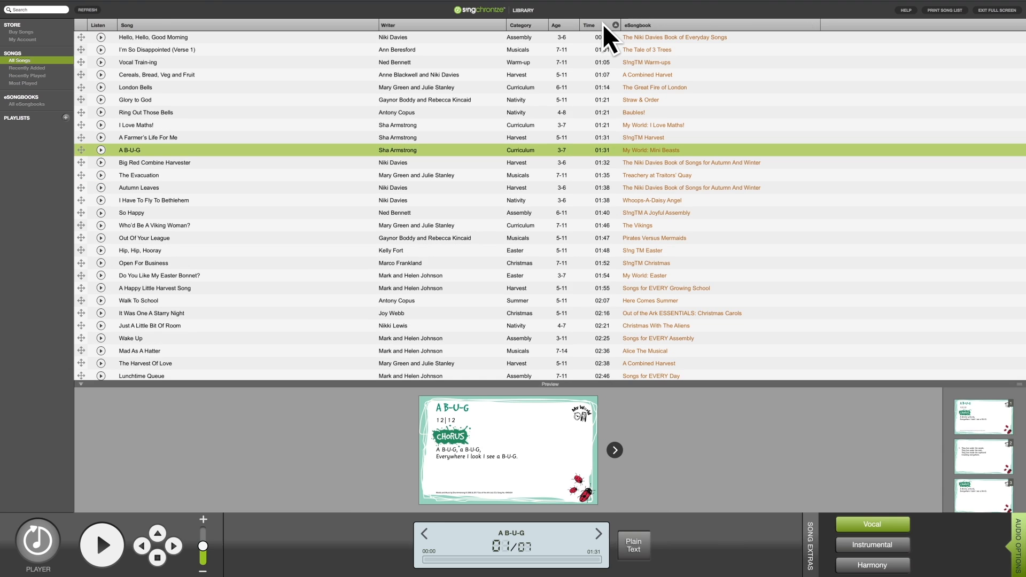
click(605, 25)
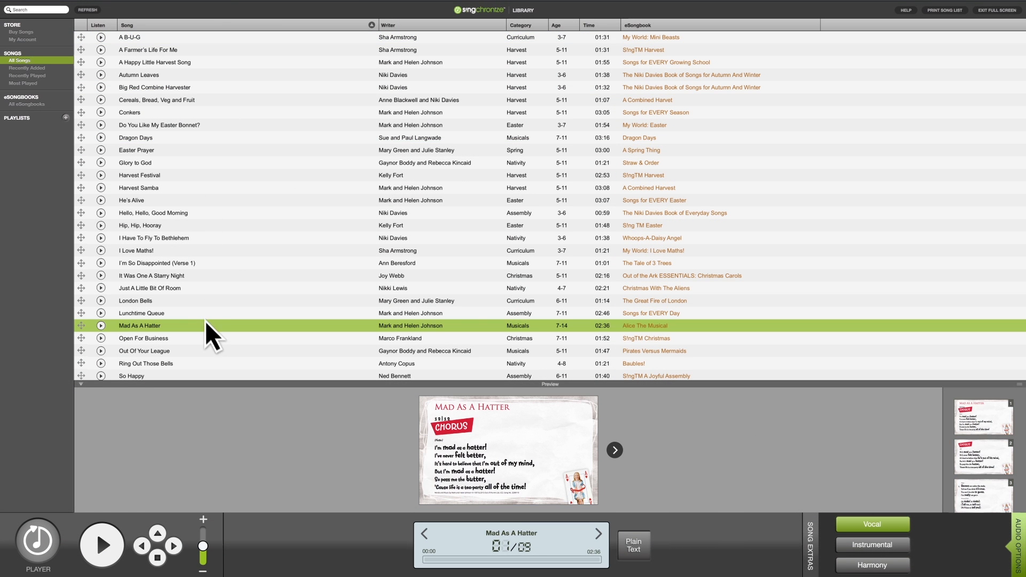
Select He's Alive and advance its preview through the later lyric slides
click(130, 200)
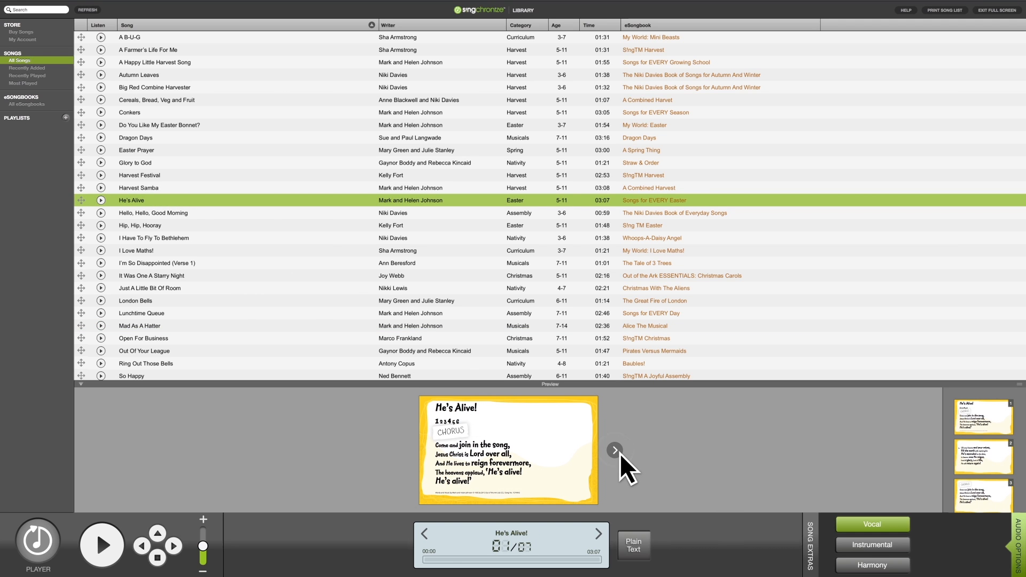
click(614, 450)
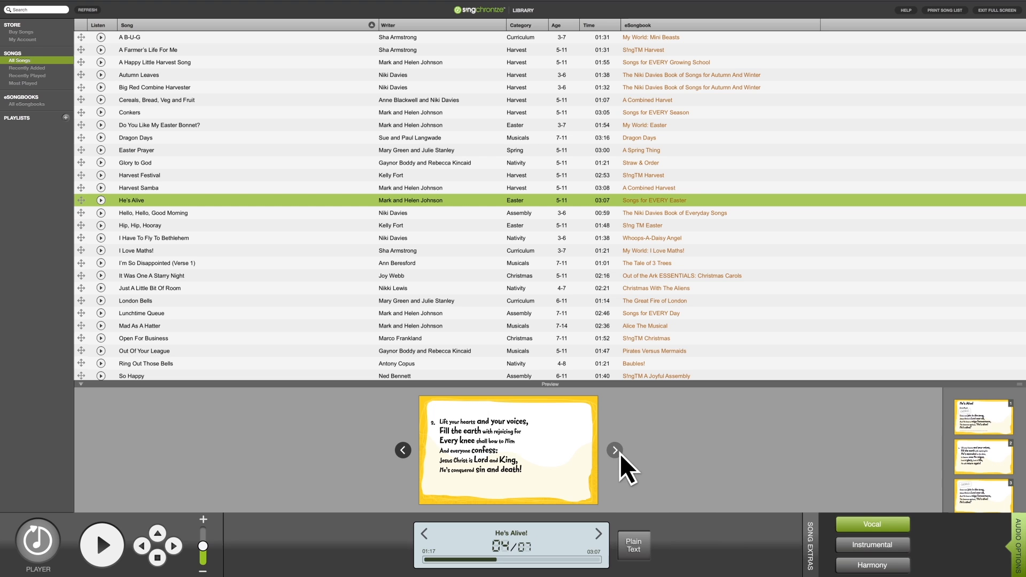
click(613, 450)
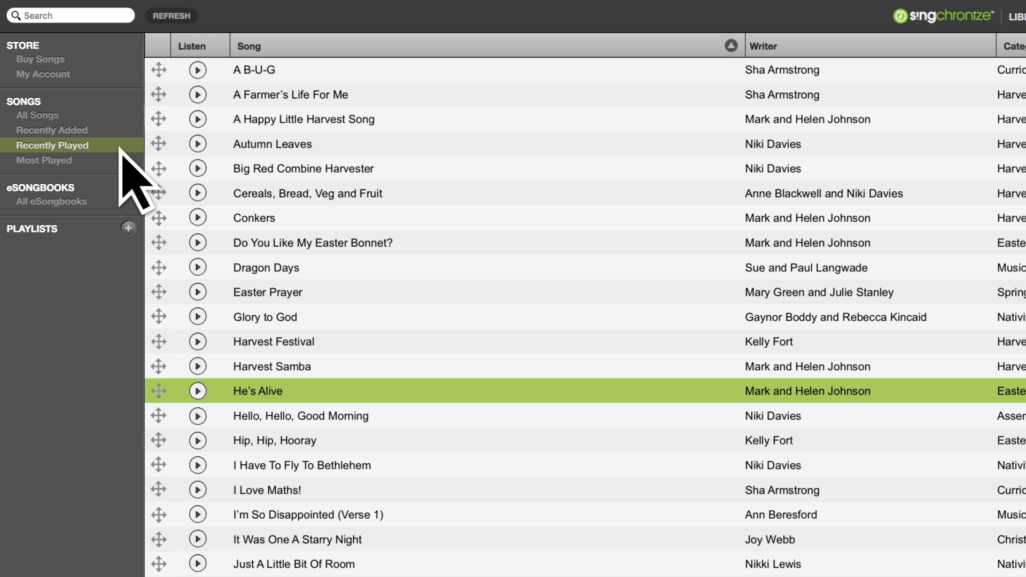
click(45, 160)
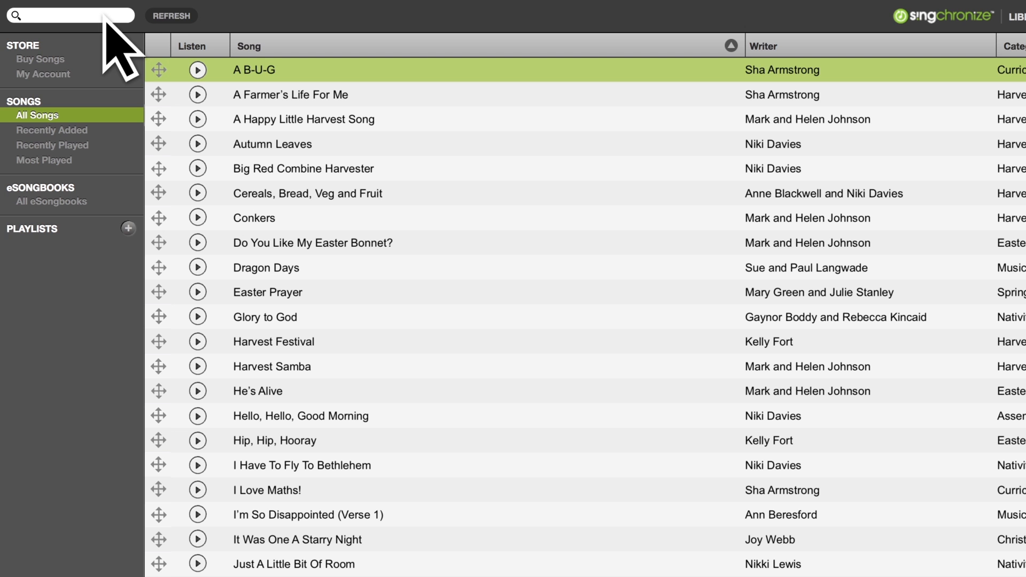
Filter the library for 'harvest' and select Harvest Samba to show its first lyric slide
text(harvest)
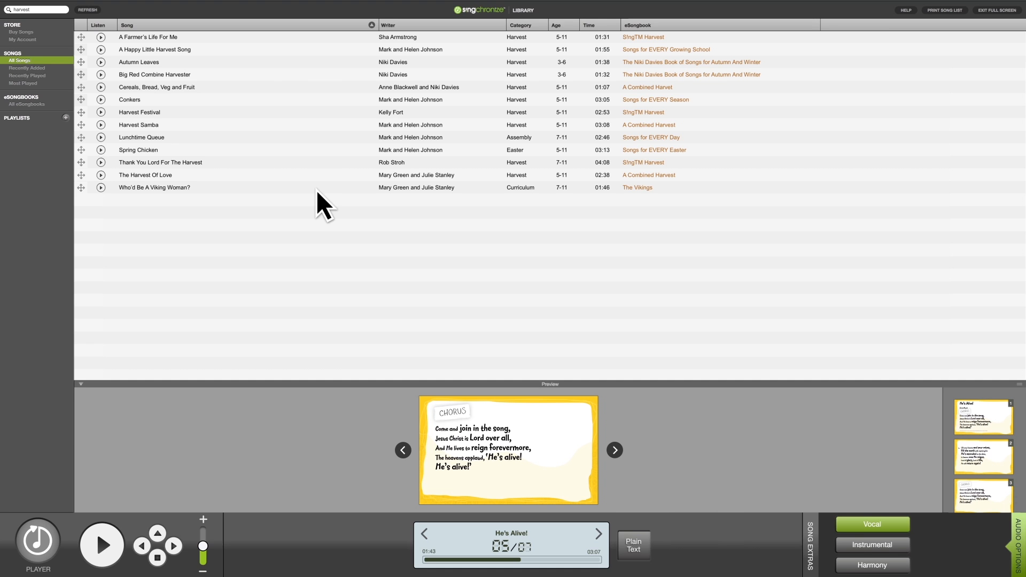
click(138, 124)
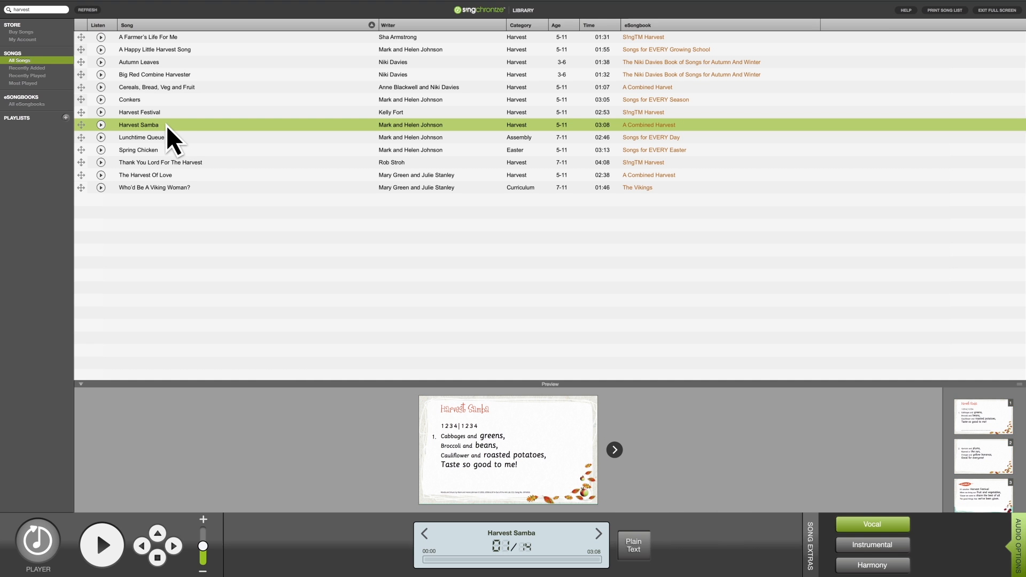
mouse_move(38, 543)
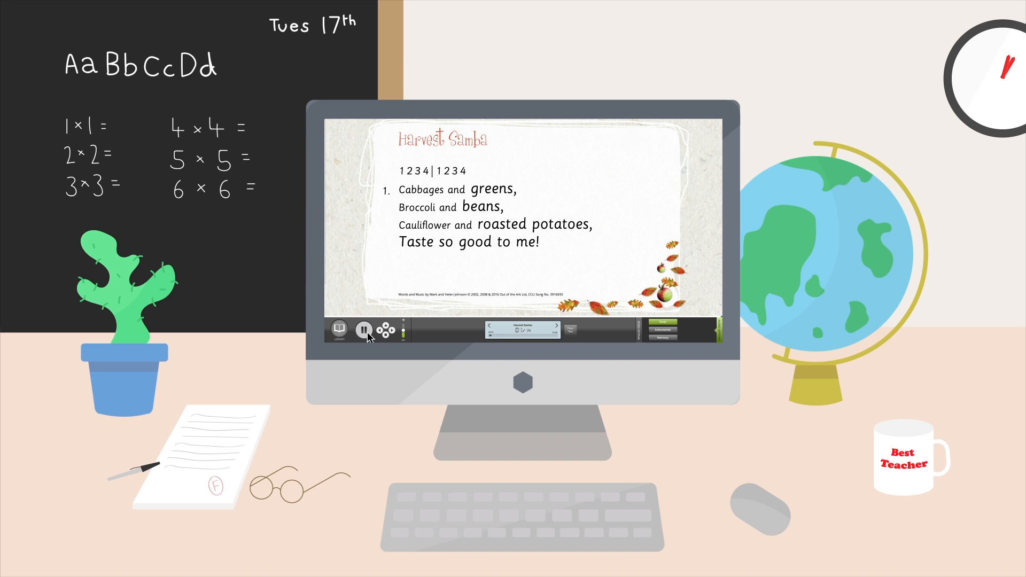
Start Harvest Samba playing full screen with its first verse displayed
click(364, 331)
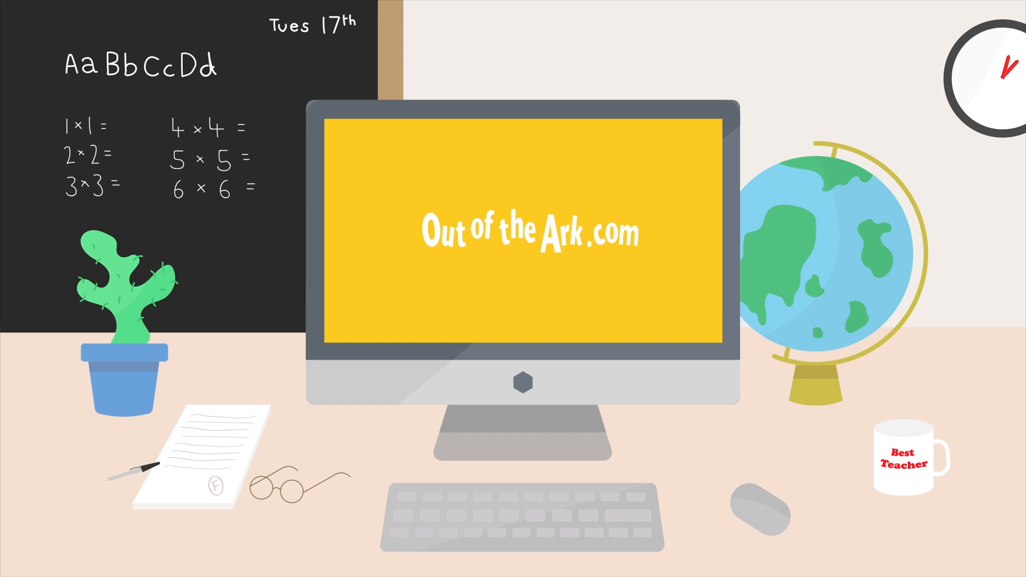